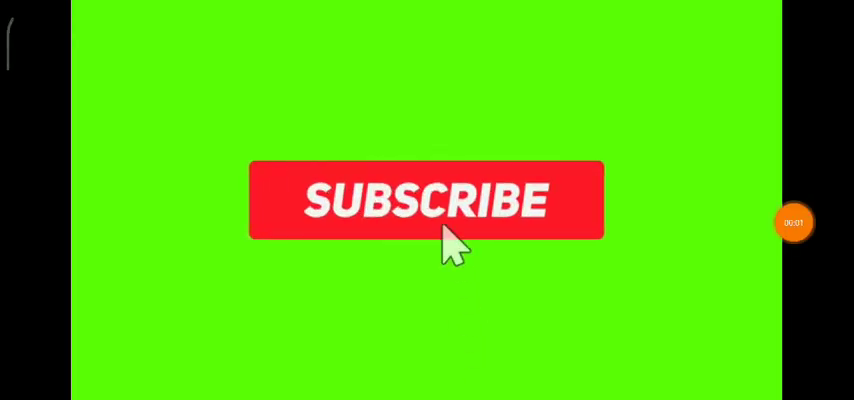
Step: Open the Reuters Osaka vs. Vondroušová tennis gallery and move to its second photo
{"action": "left_click", "coordinate": [424, 200]}
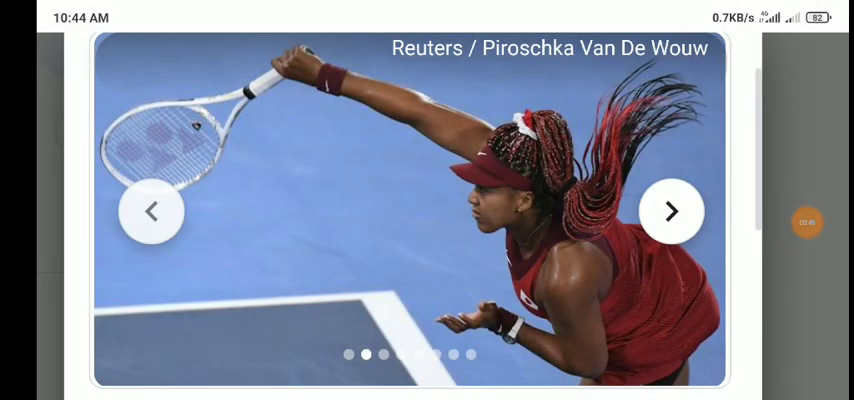
Step: Advance through the remaining gallery photos to the final one of the player running toward the net
{"action": "left_click", "coordinate": [672, 212]}
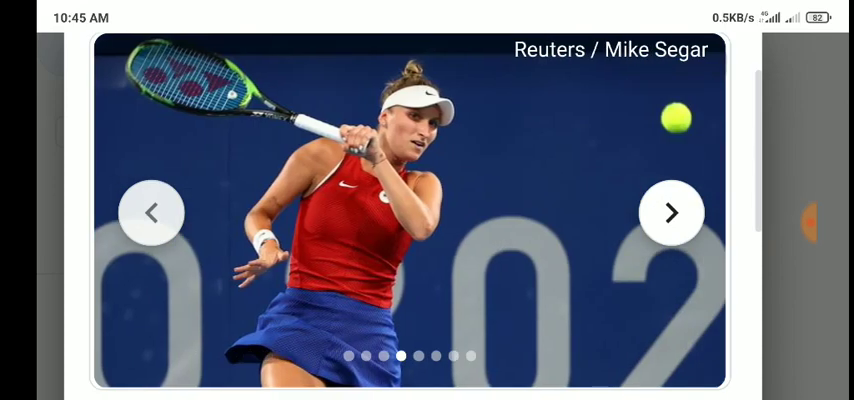
{"action": "left_click", "coordinate": [672, 212]}
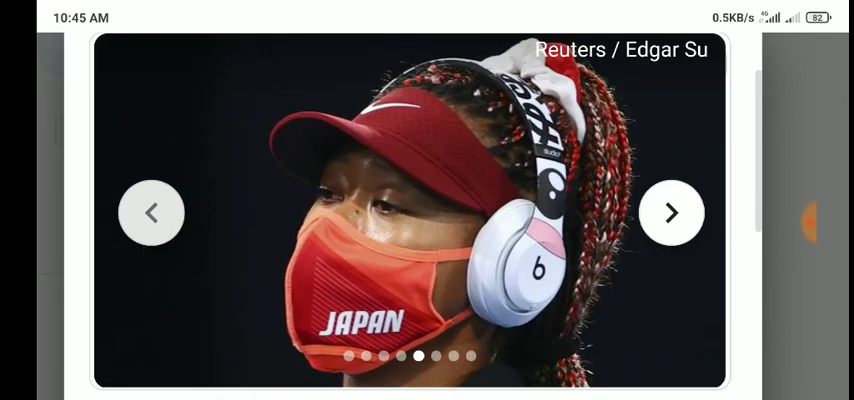
{"action": "left_click", "coordinate": [670, 212]}
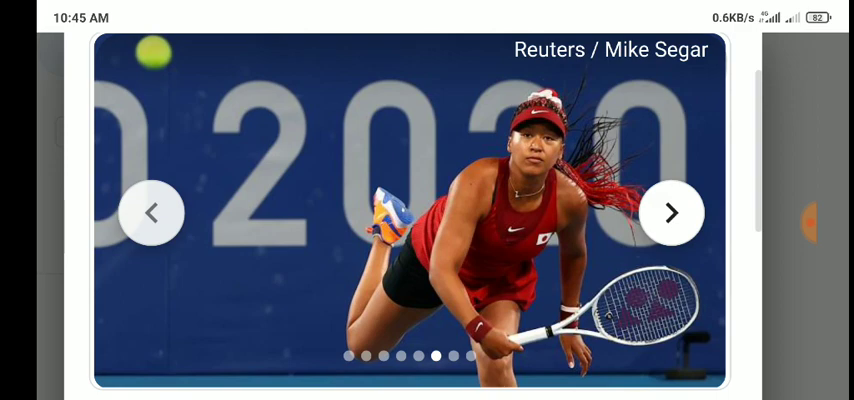
{"action": "left_click", "coordinate": [672, 212]}
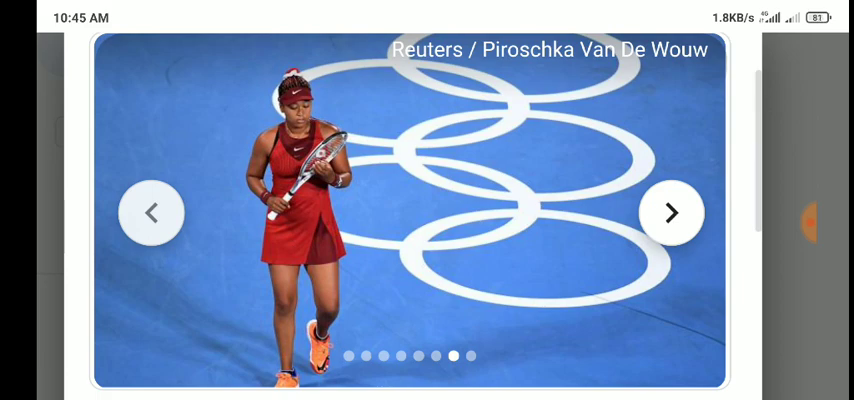
{"action": "left_click", "coordinate": [672, 212]}
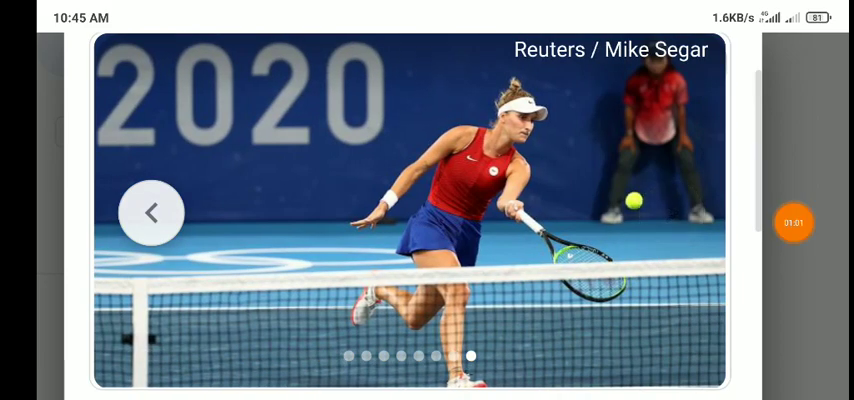